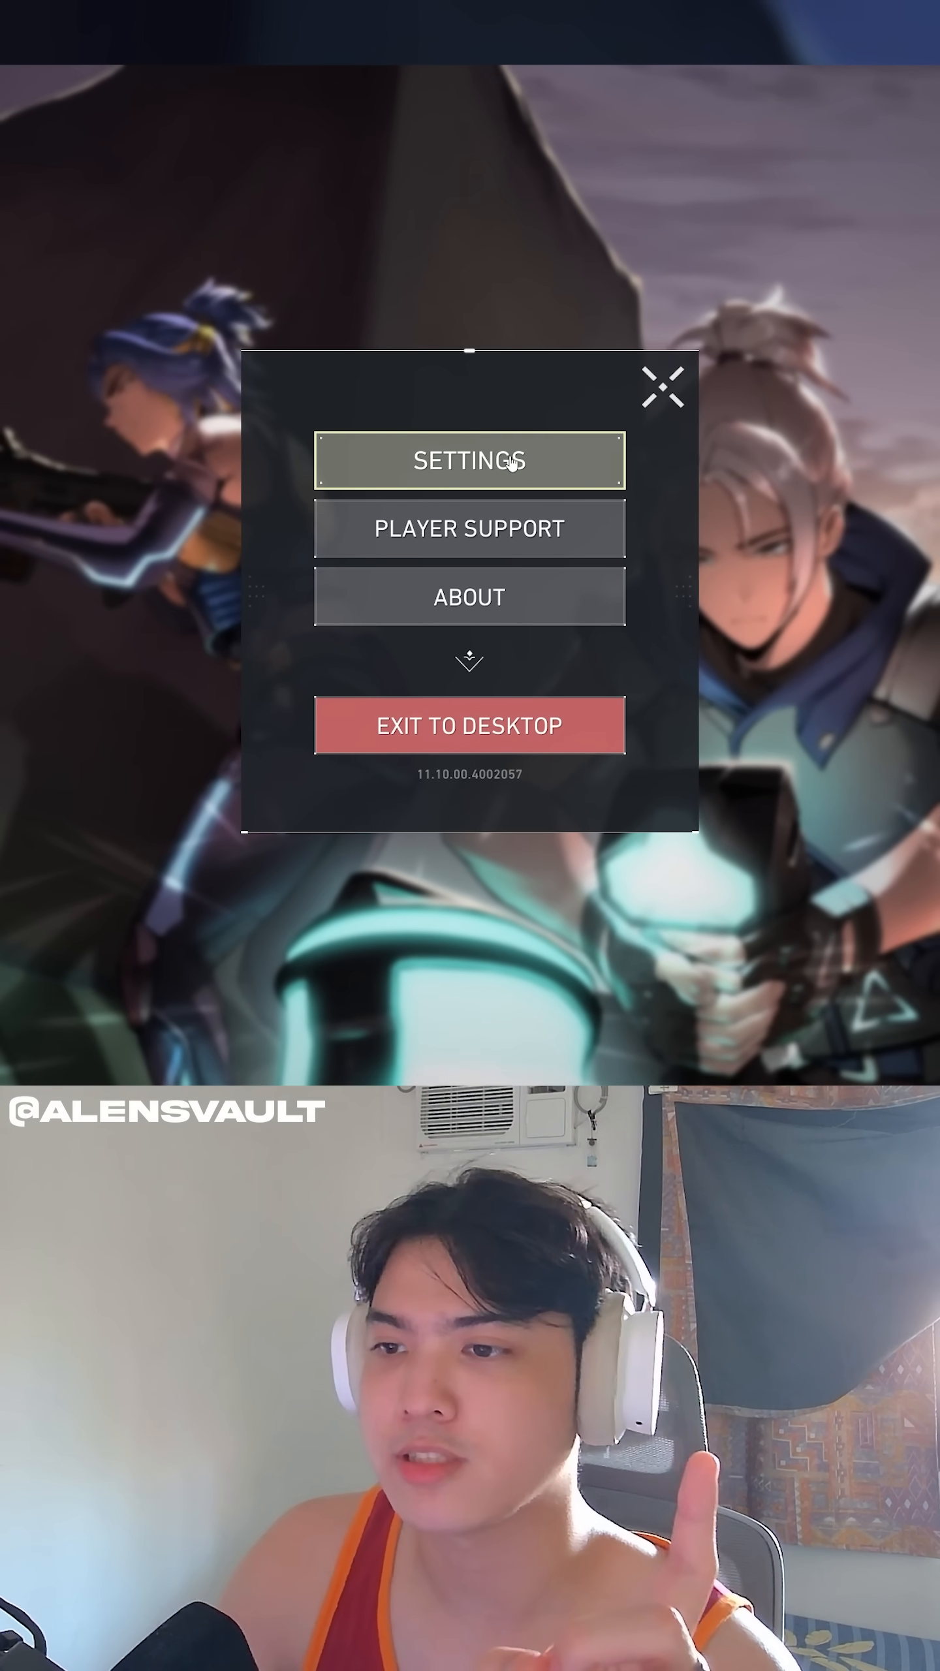
Open SETTINGS from VALORANT's game menu.
{"action": "left_click", "coordinate": [468, 726]}
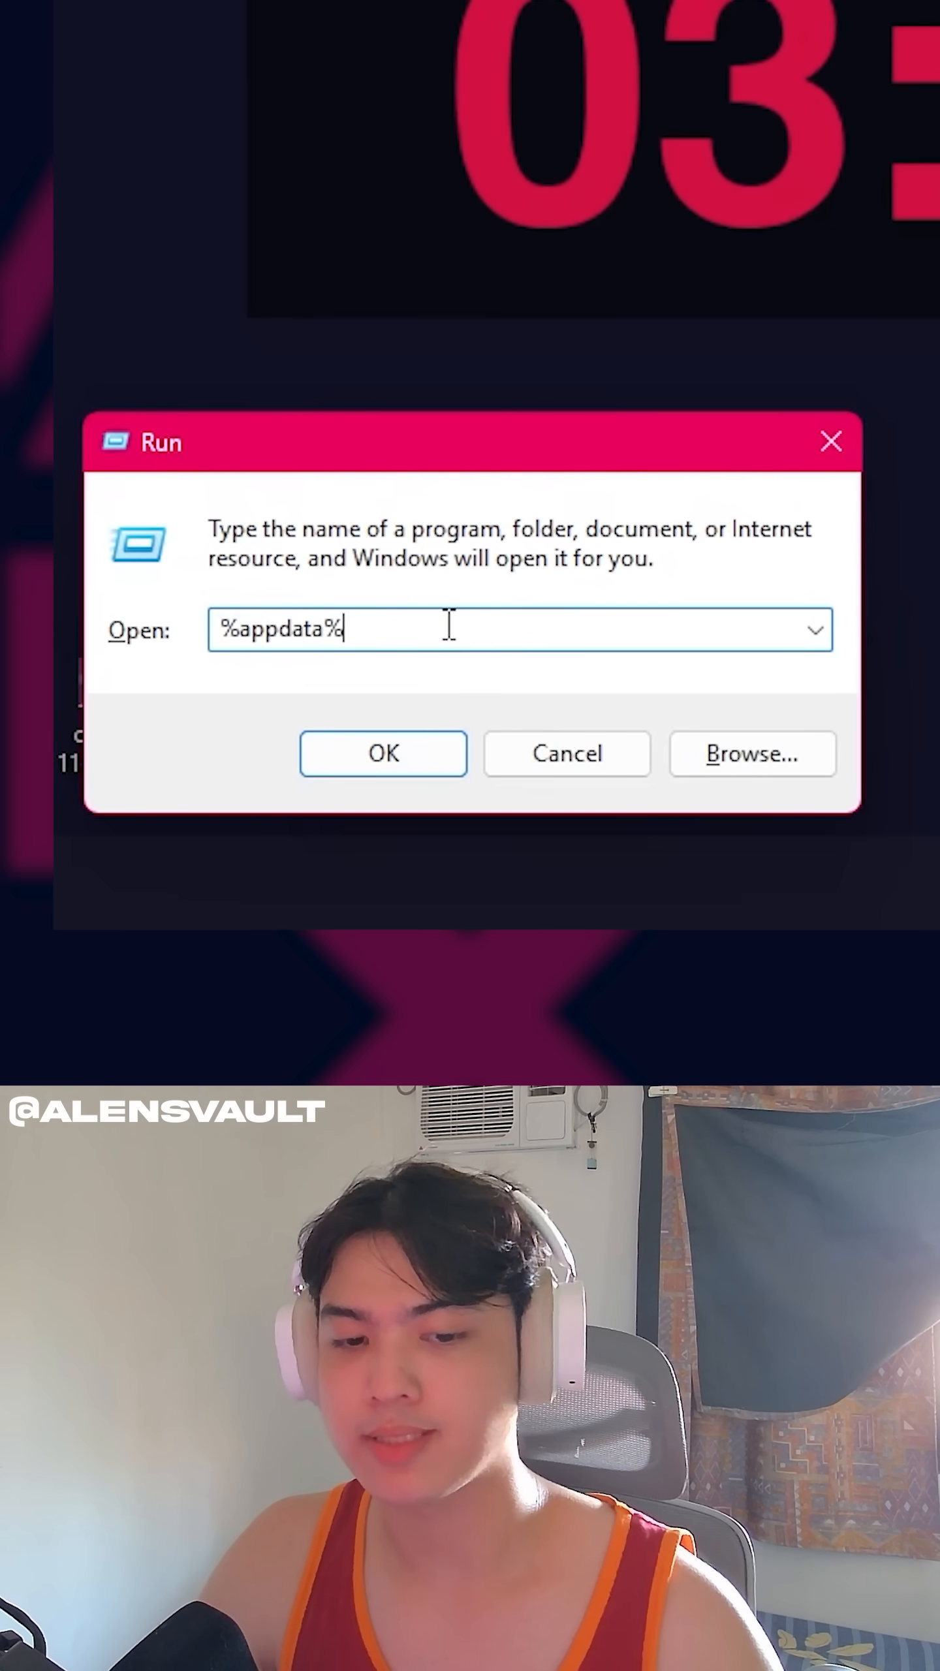
Go to %localappdata% VALORANT > Saved > Config and delete all six subfolders.
{"action": "type", "text": "%local"}
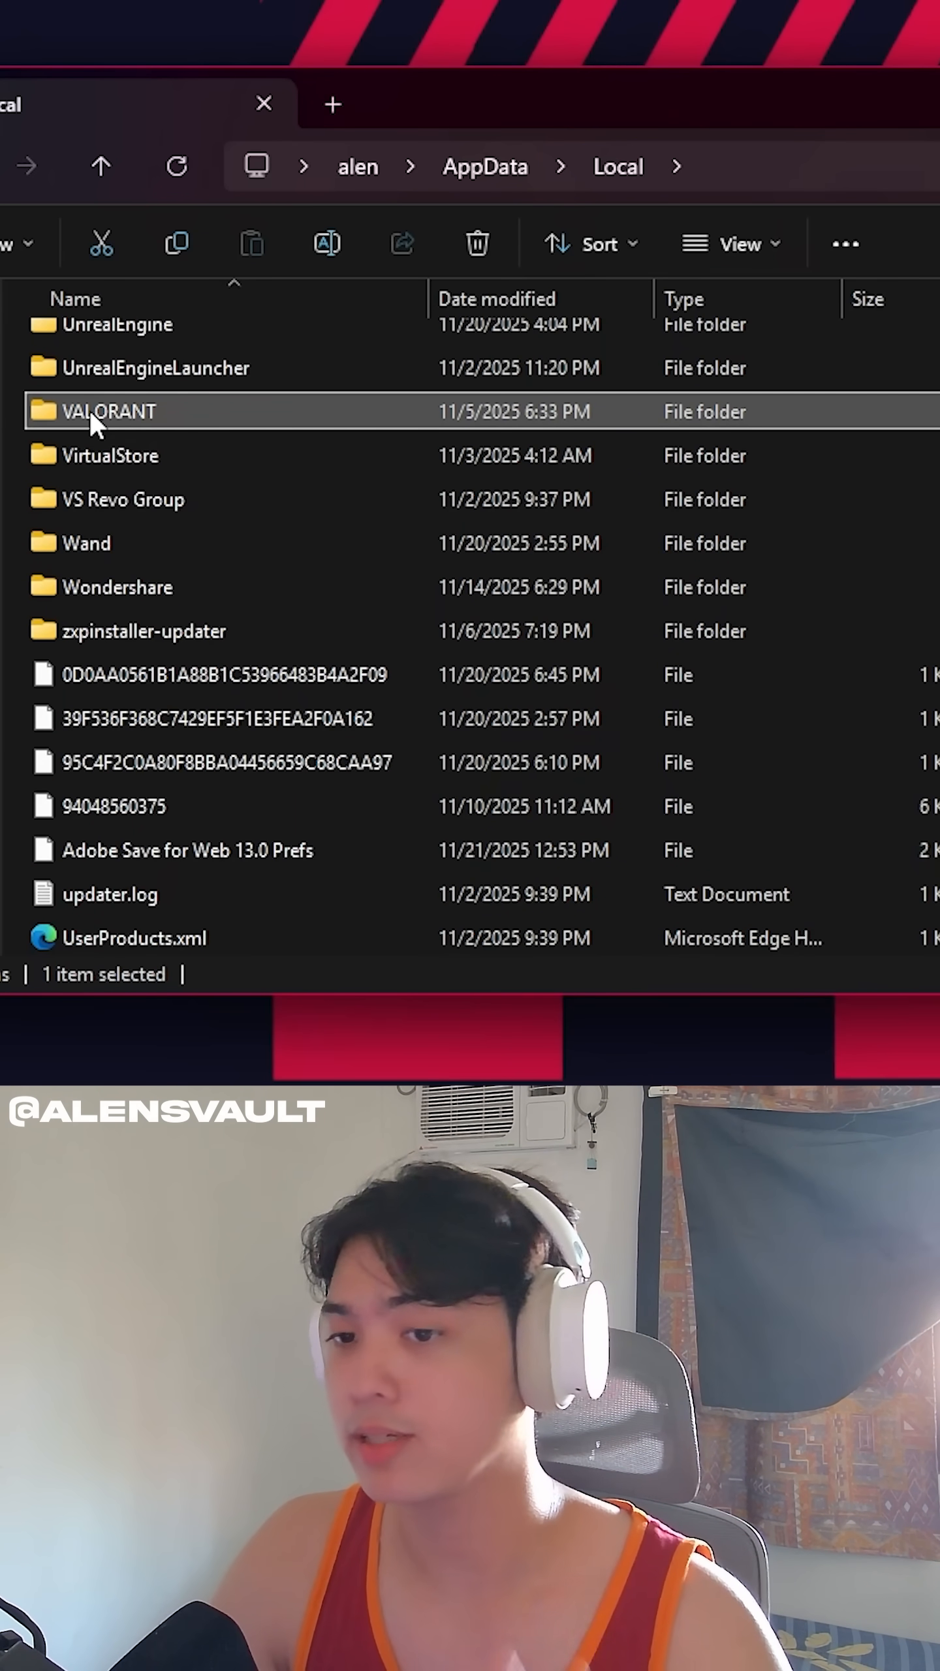
{"action": "double_click", "coordinate": [106, 411]}
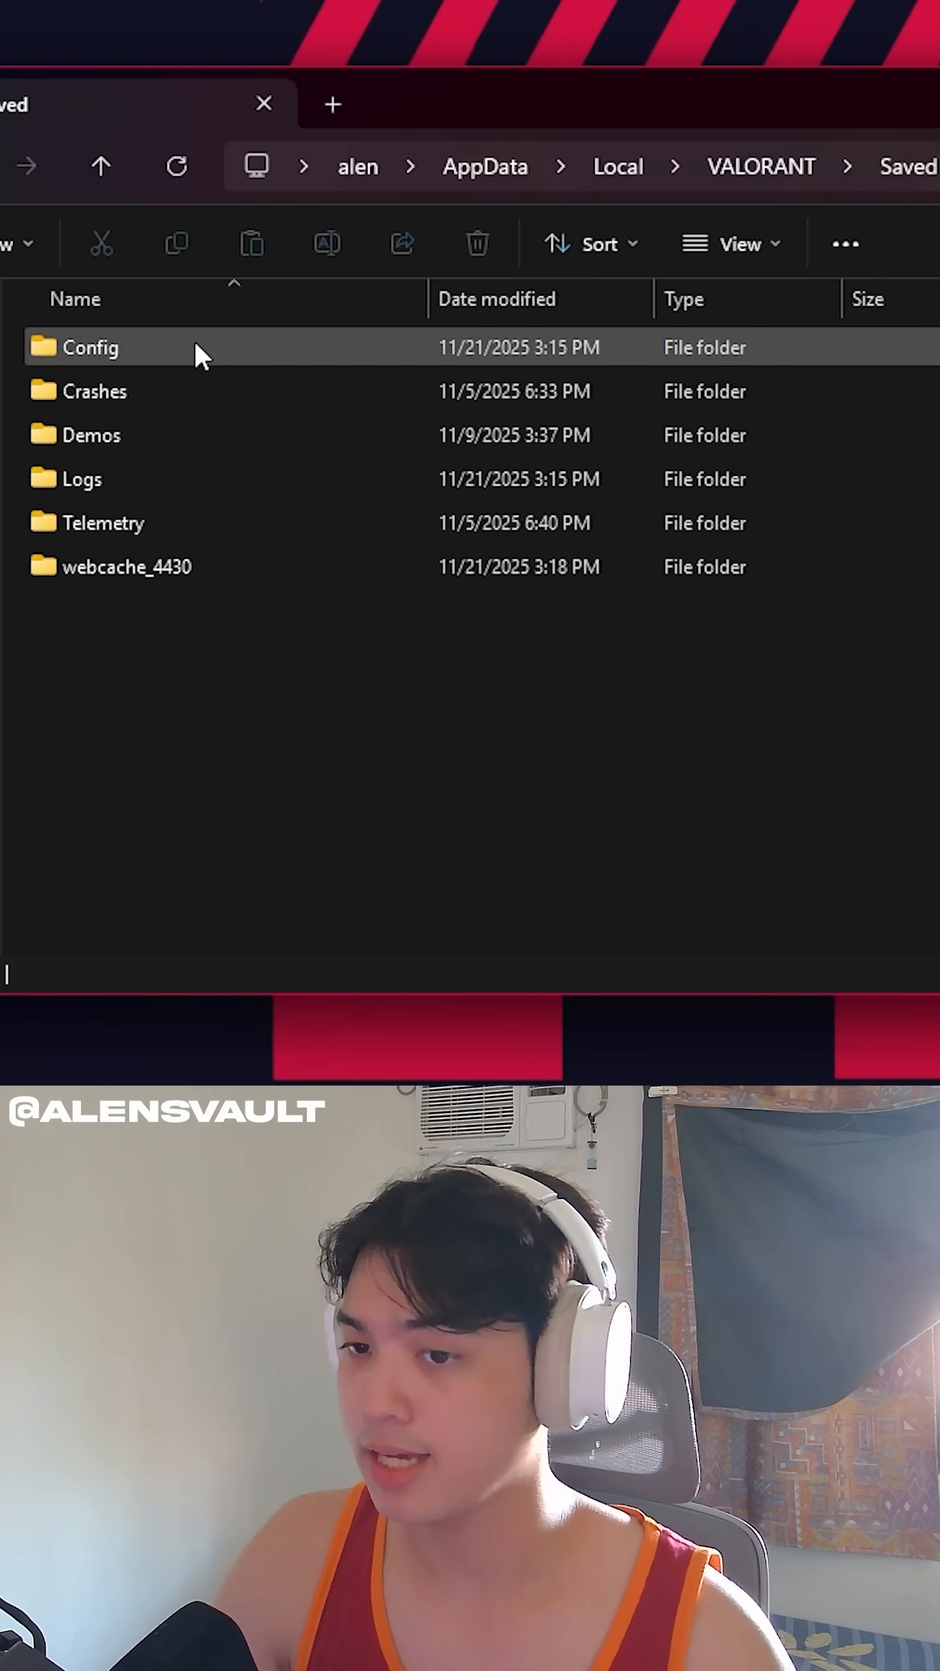
{"action": "double_click", "coordinate": [90, 347]}
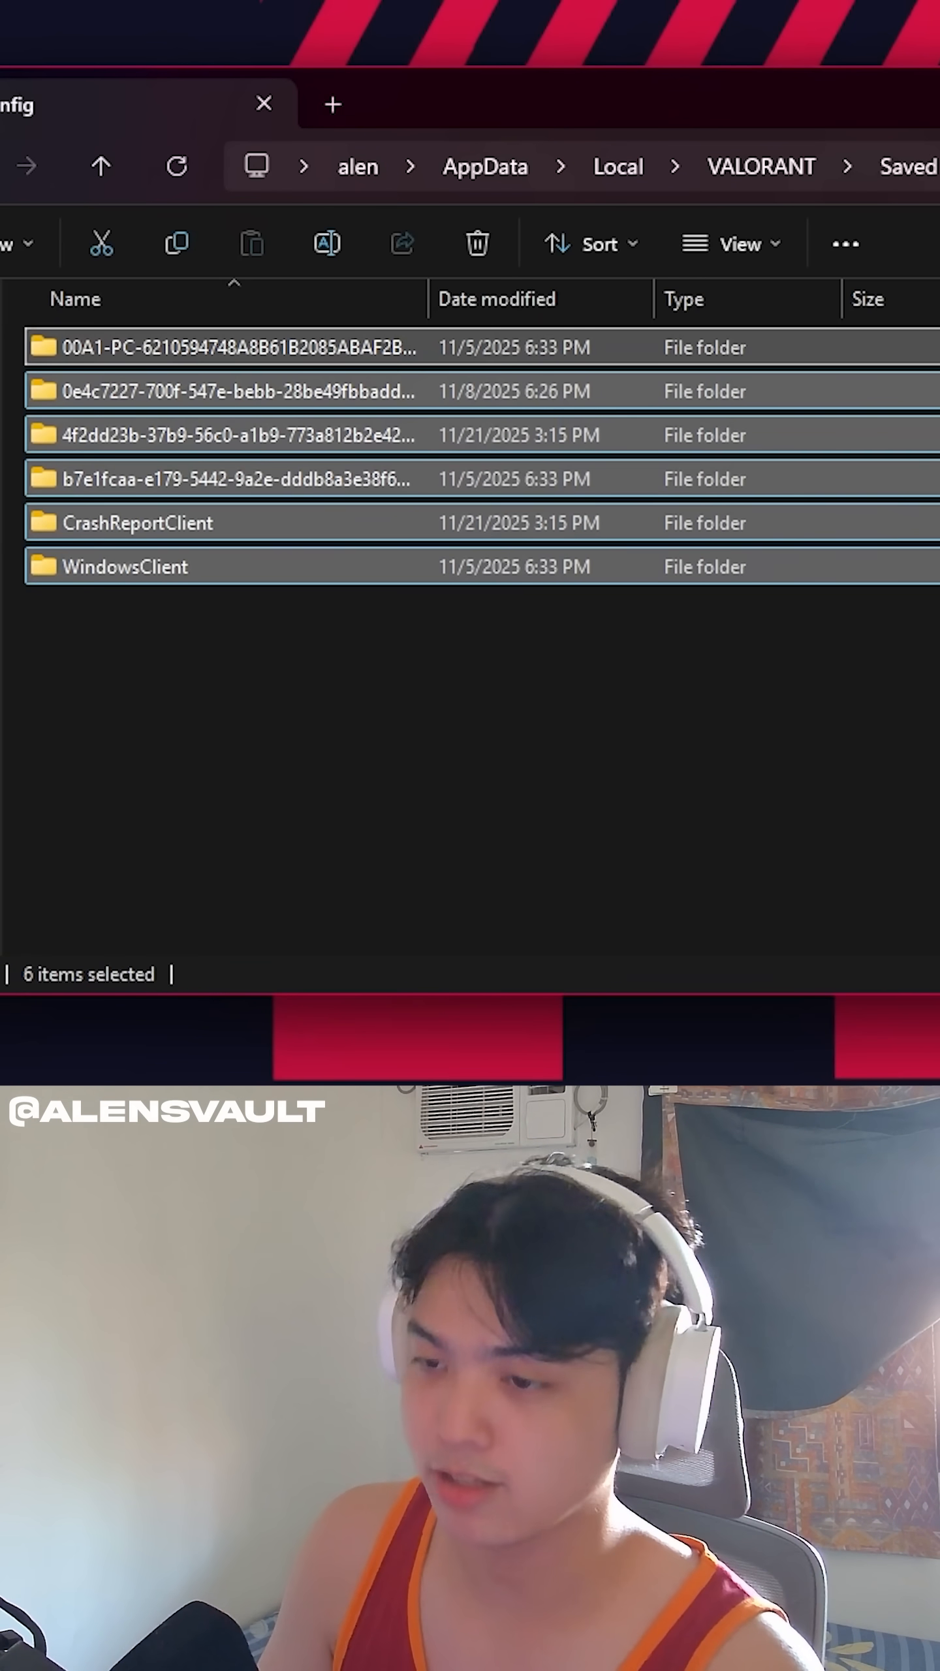
{"action": "left_click", "coordinate": [477, 243]}
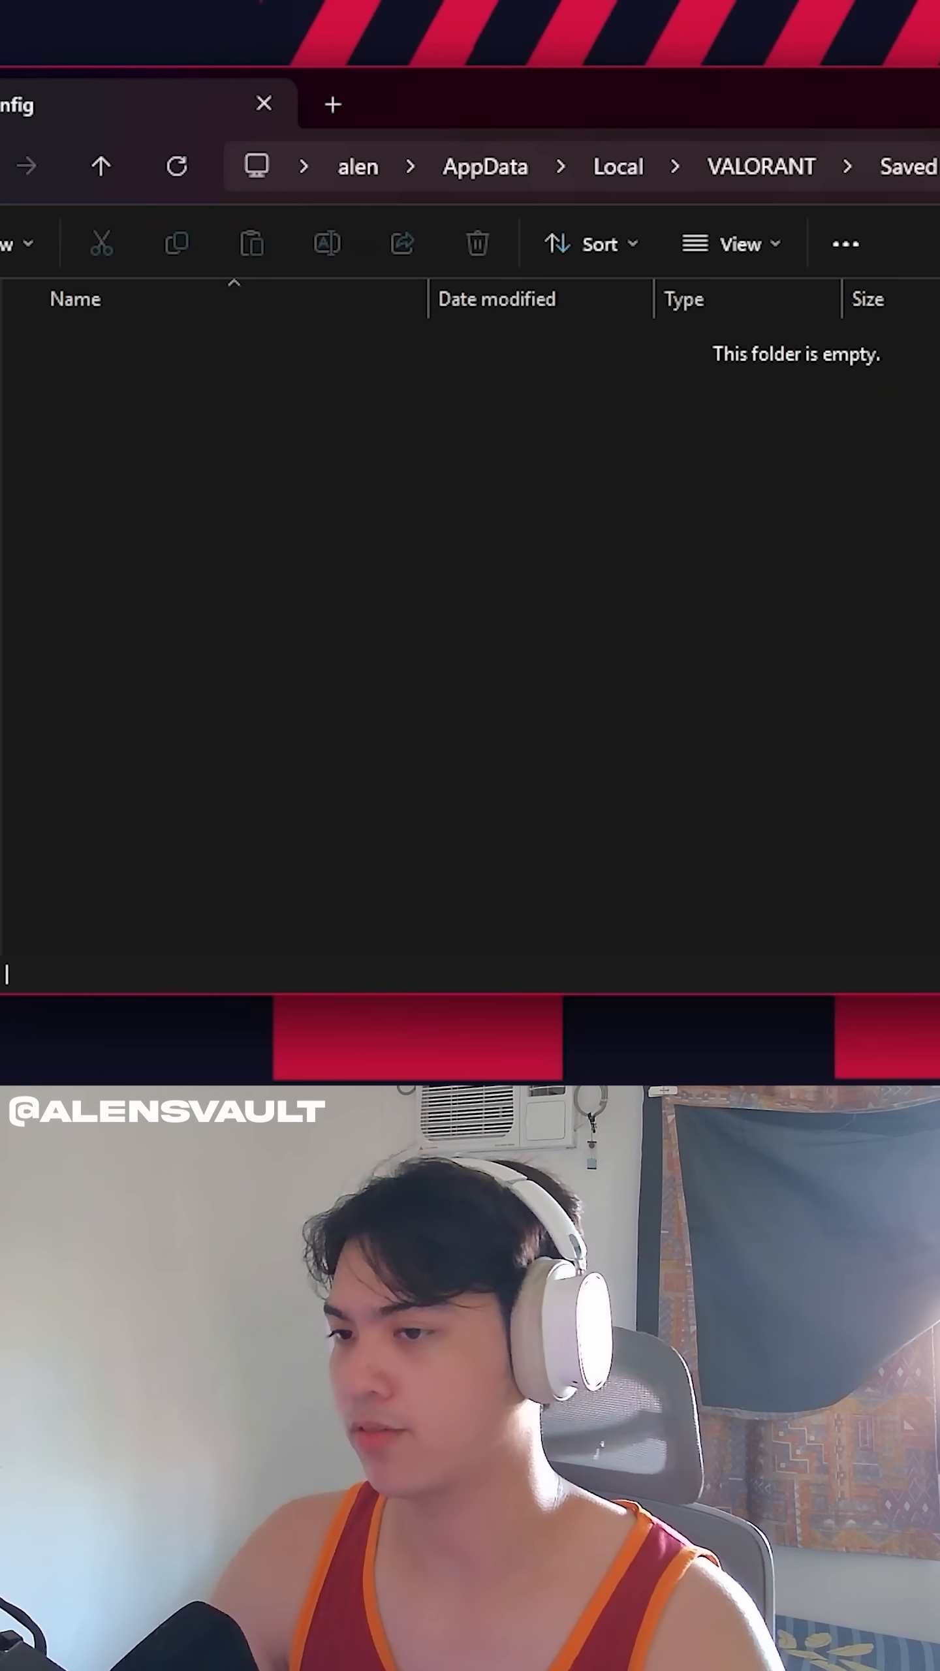
{"action": "left_click", "coordinate": [263, 103]}
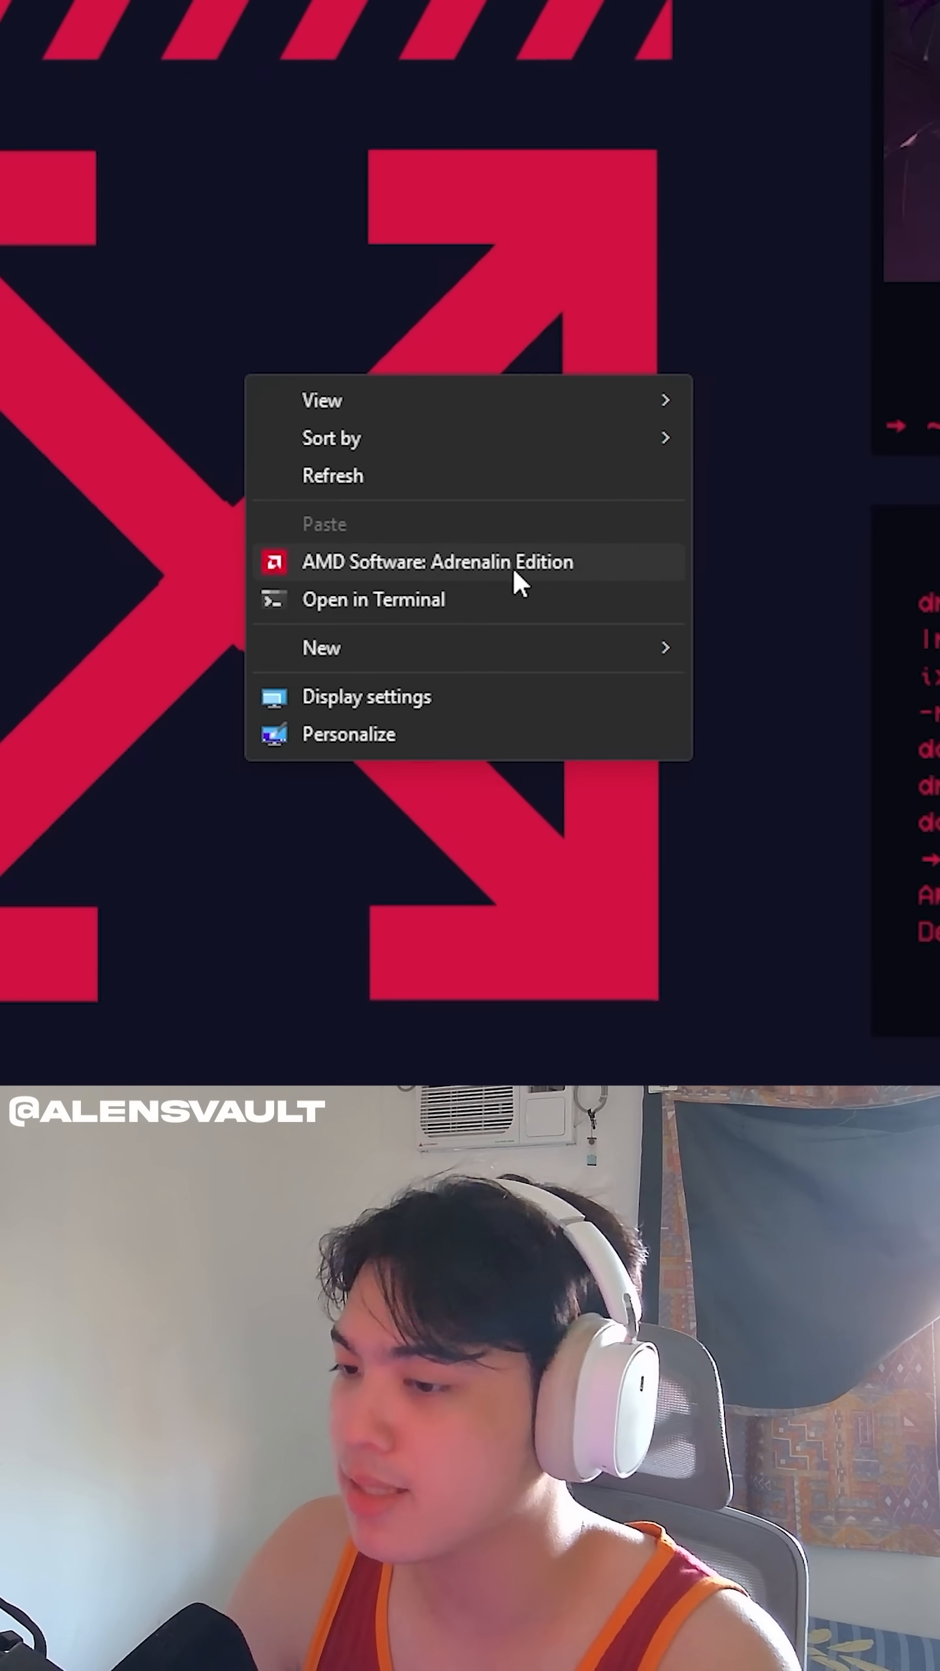
Launch AMD Software: Adrenalin Edition from the desktop right-click menu.
{"action": "left_click", "coordinate": [437, 562]}
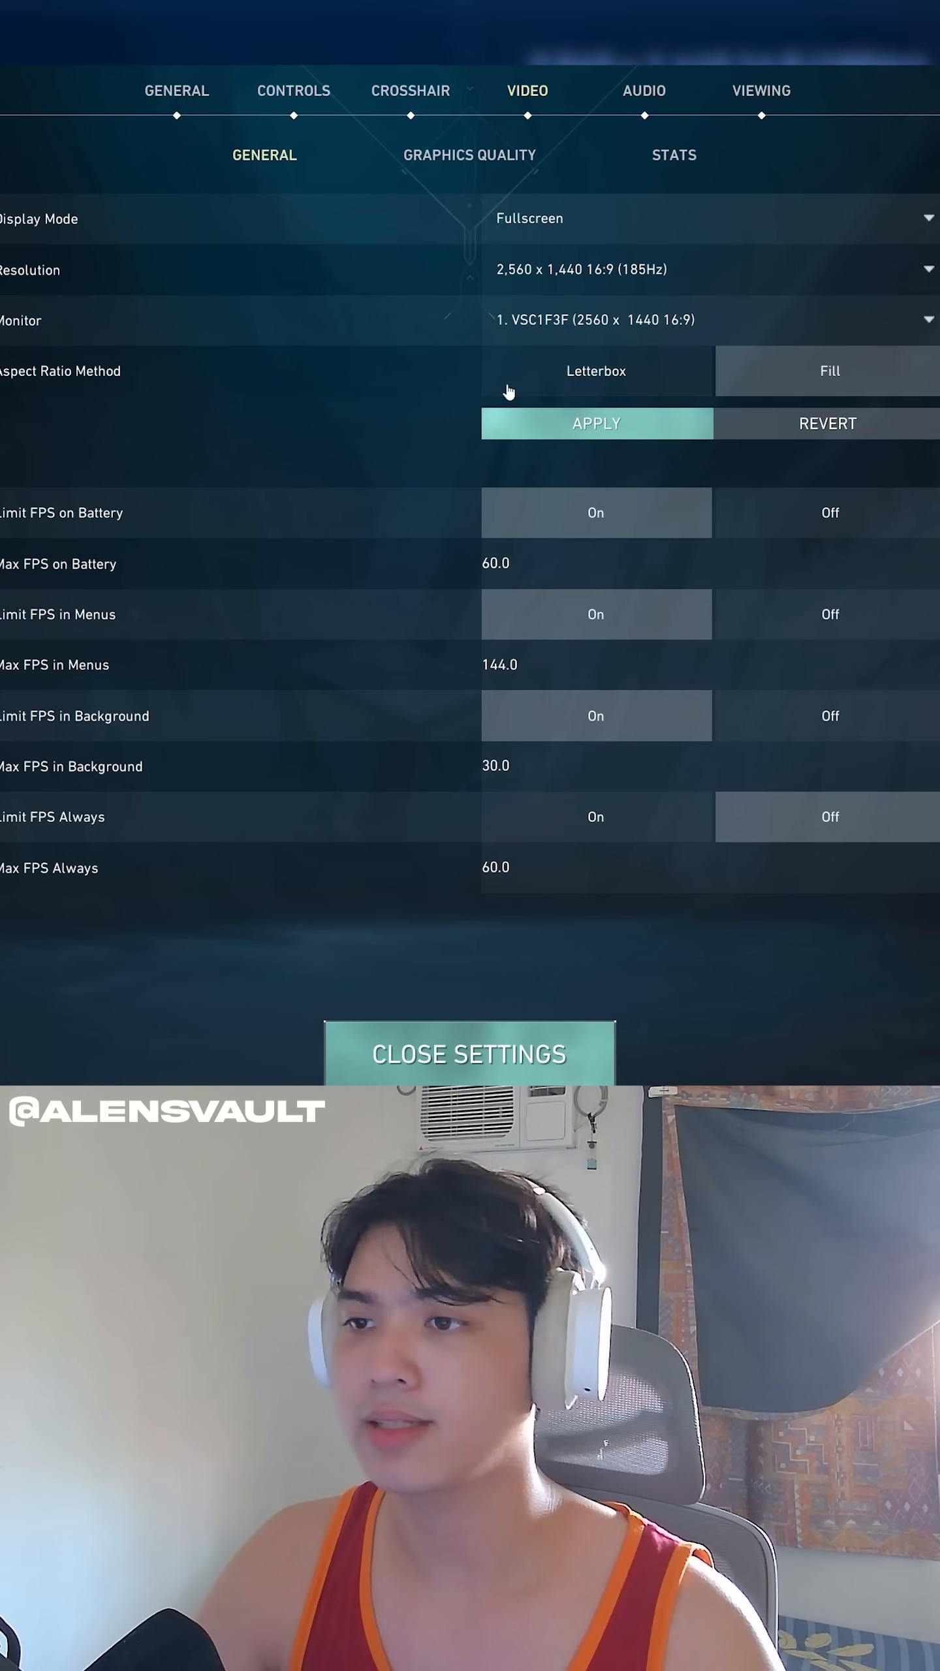
Pick a Display Mode under Video > General, then exit VALORANT to the desktop.
{"action": "left_click", "coordinate": [709, 218]}
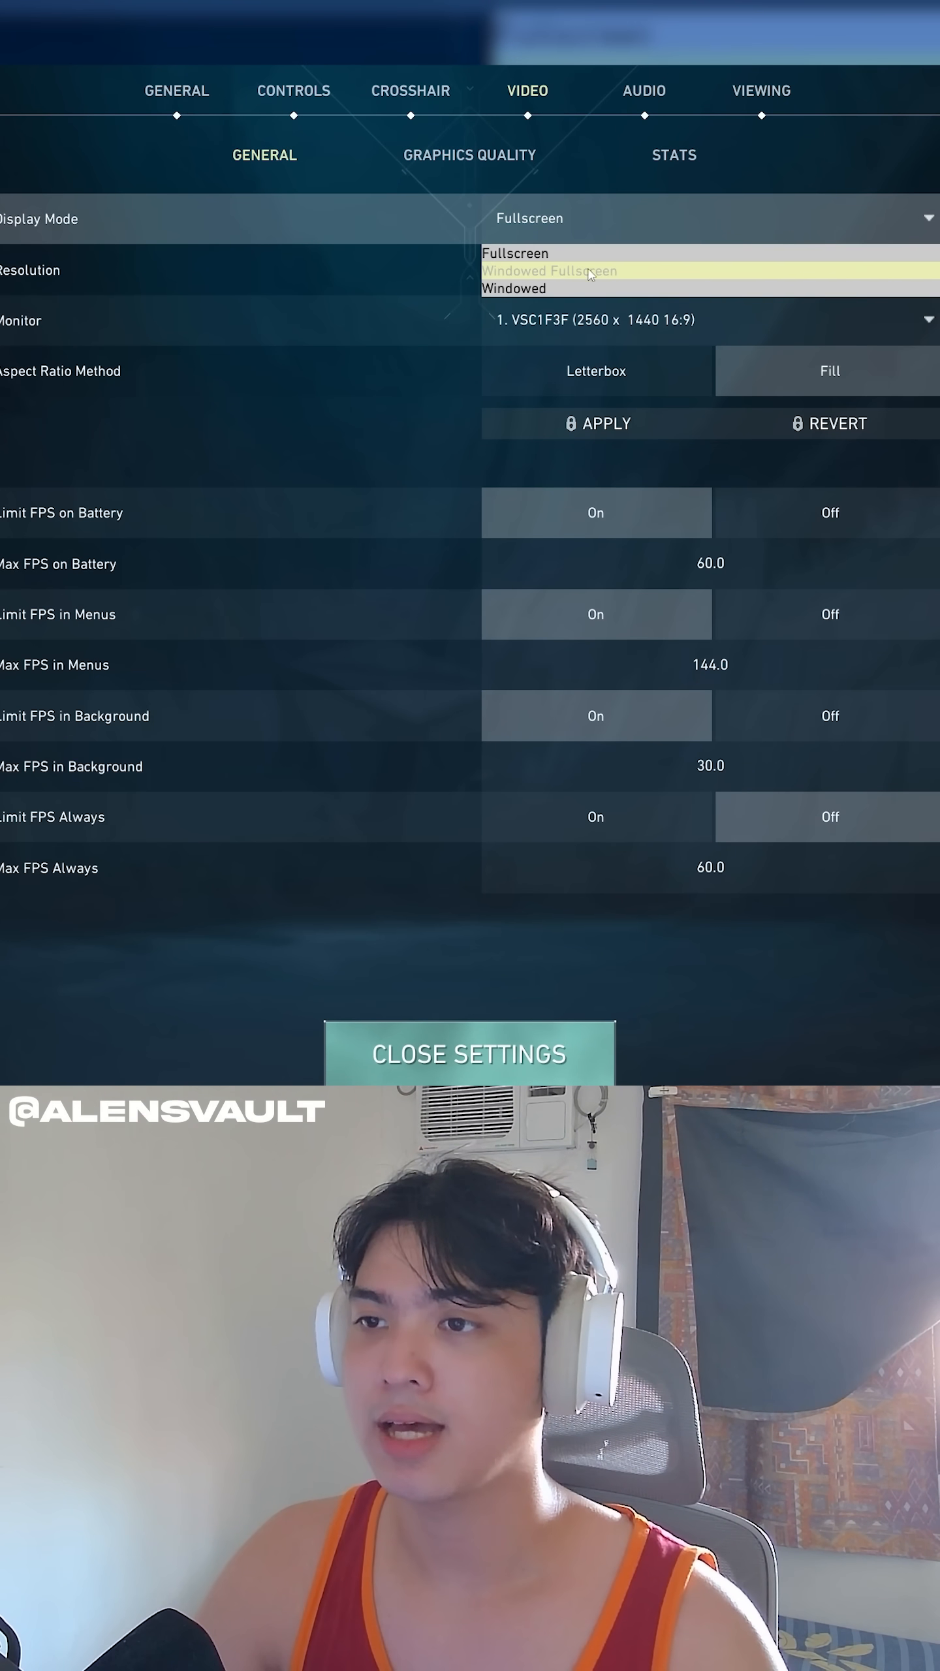
{"action": "left_click", "coordinate": [549, 271]}
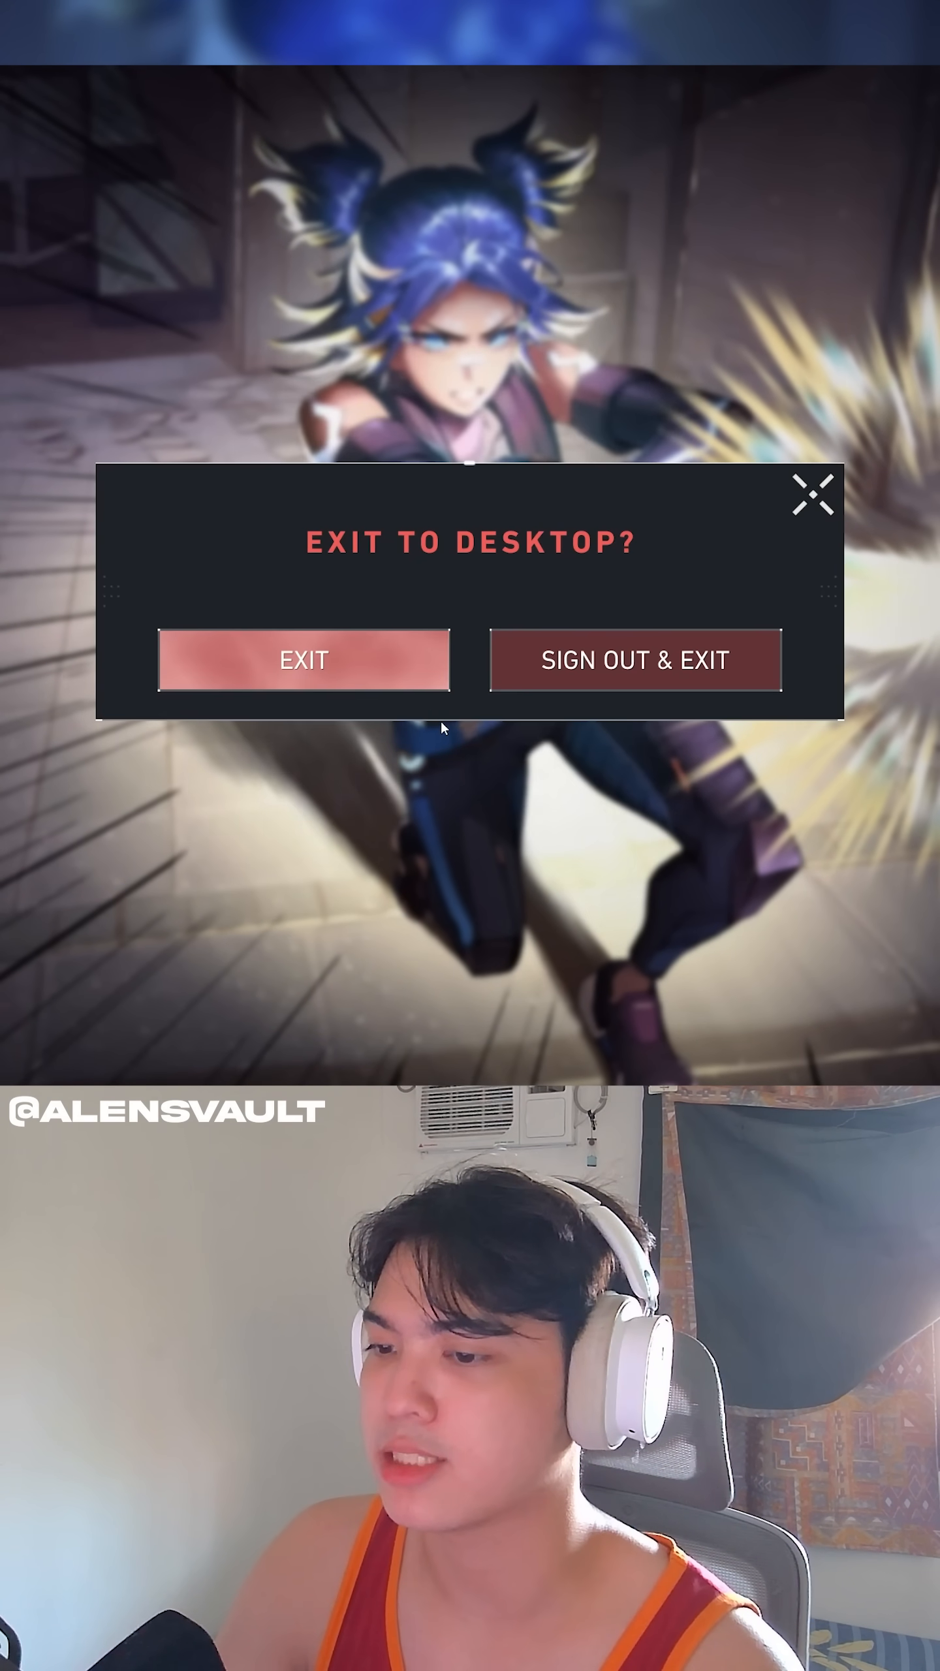
{"action": "left_click", "coordinate": [304, 660]}
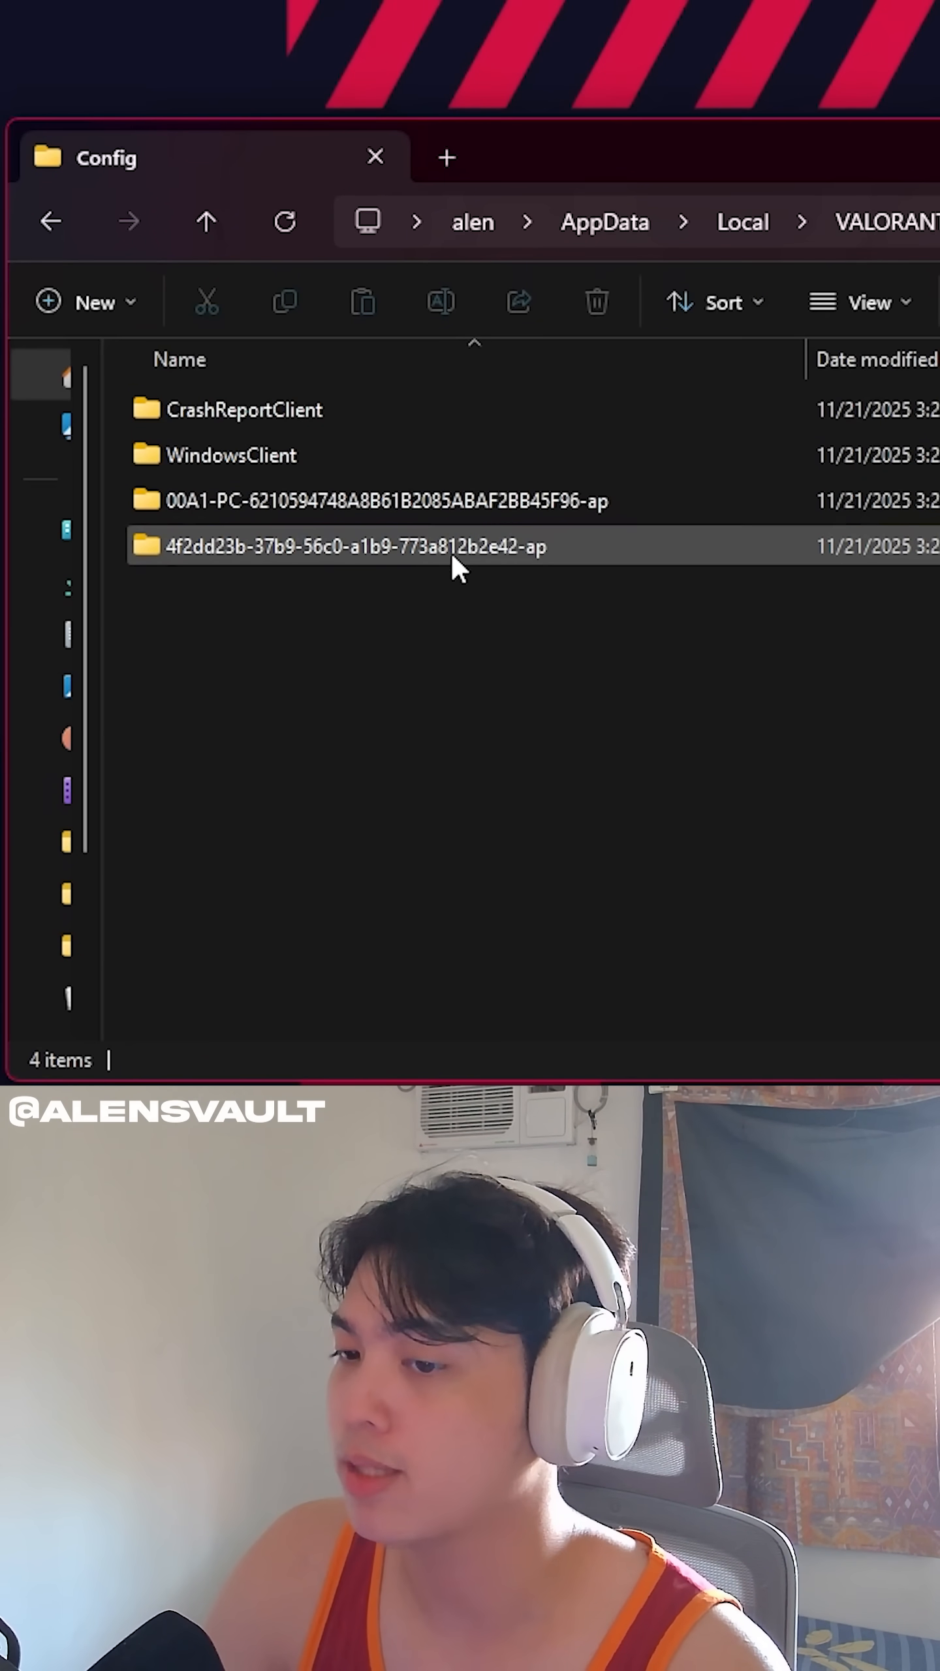
Set ResolutionSize and DesiredScreen width/height in GameUserSettings.ini to 1280 and 960.
{"action": "double_click", "coordinate": [355, 546]}
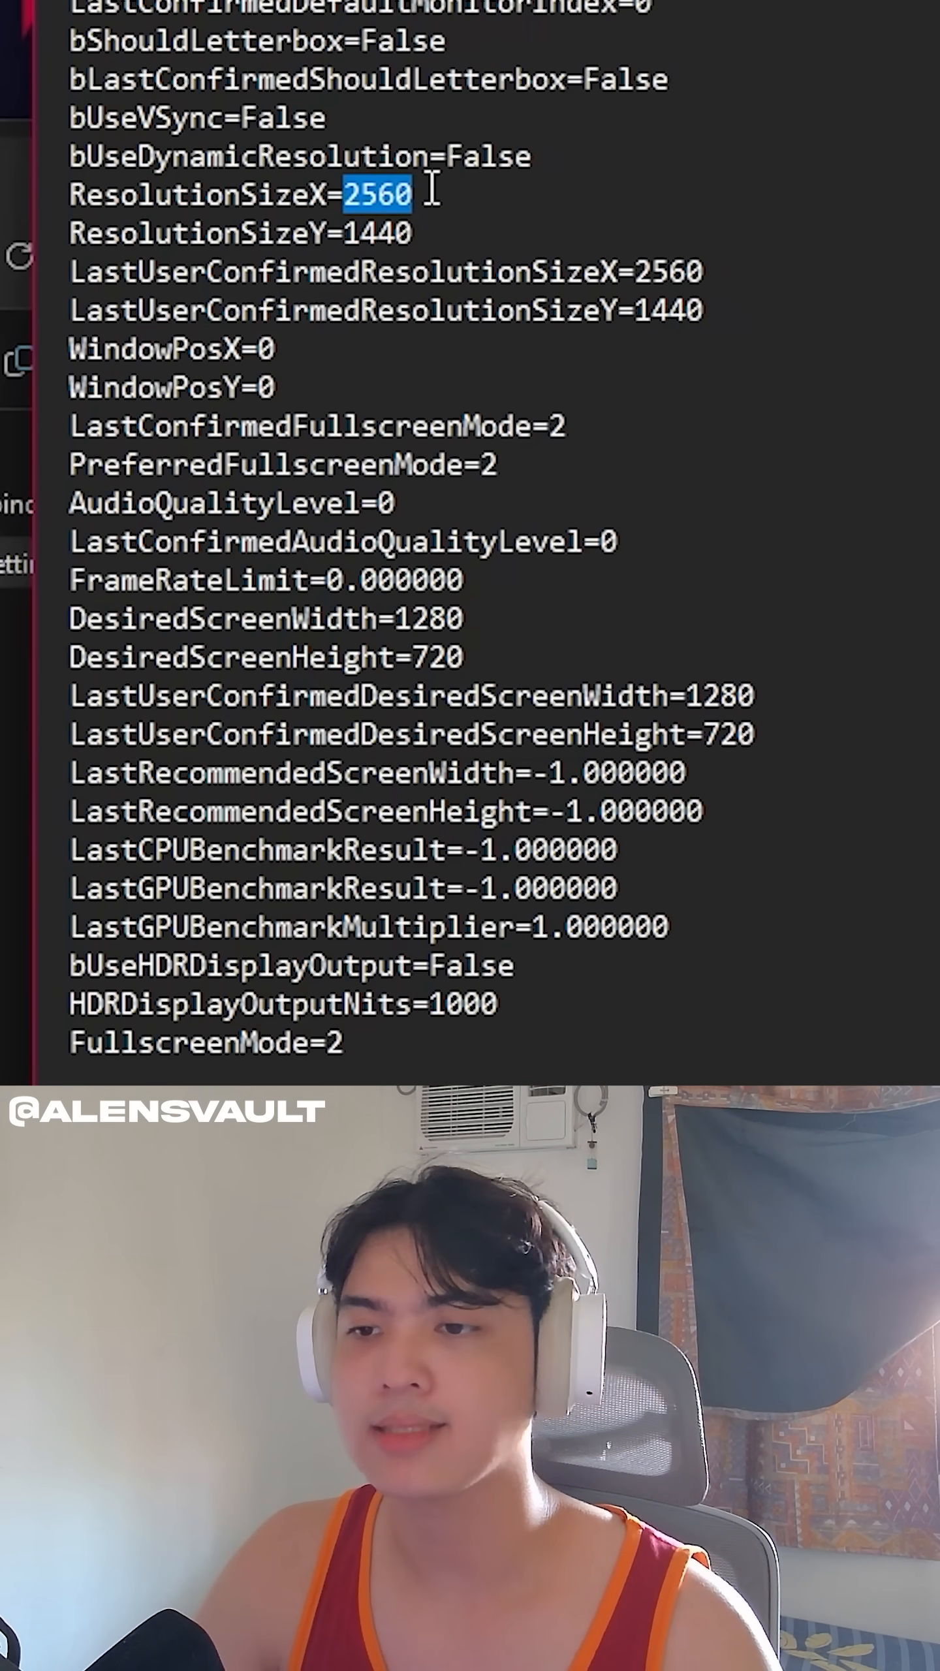
{"action": "type", "text": "1280"}
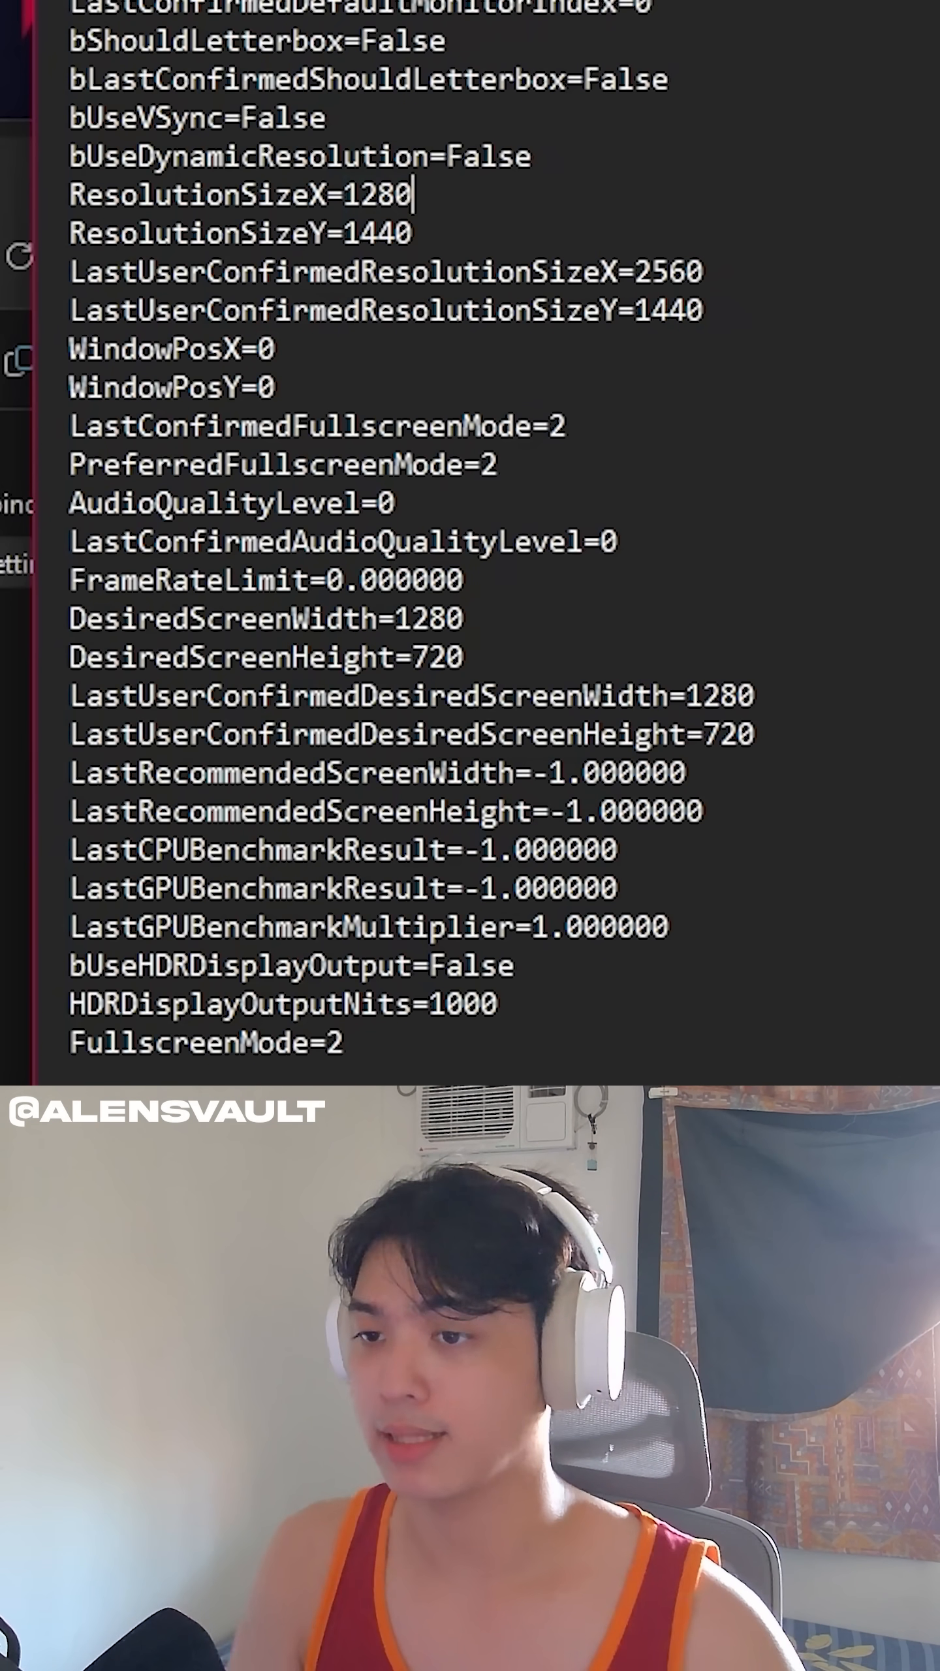
{"action": "double_click", "coordinate": [375, 232]}
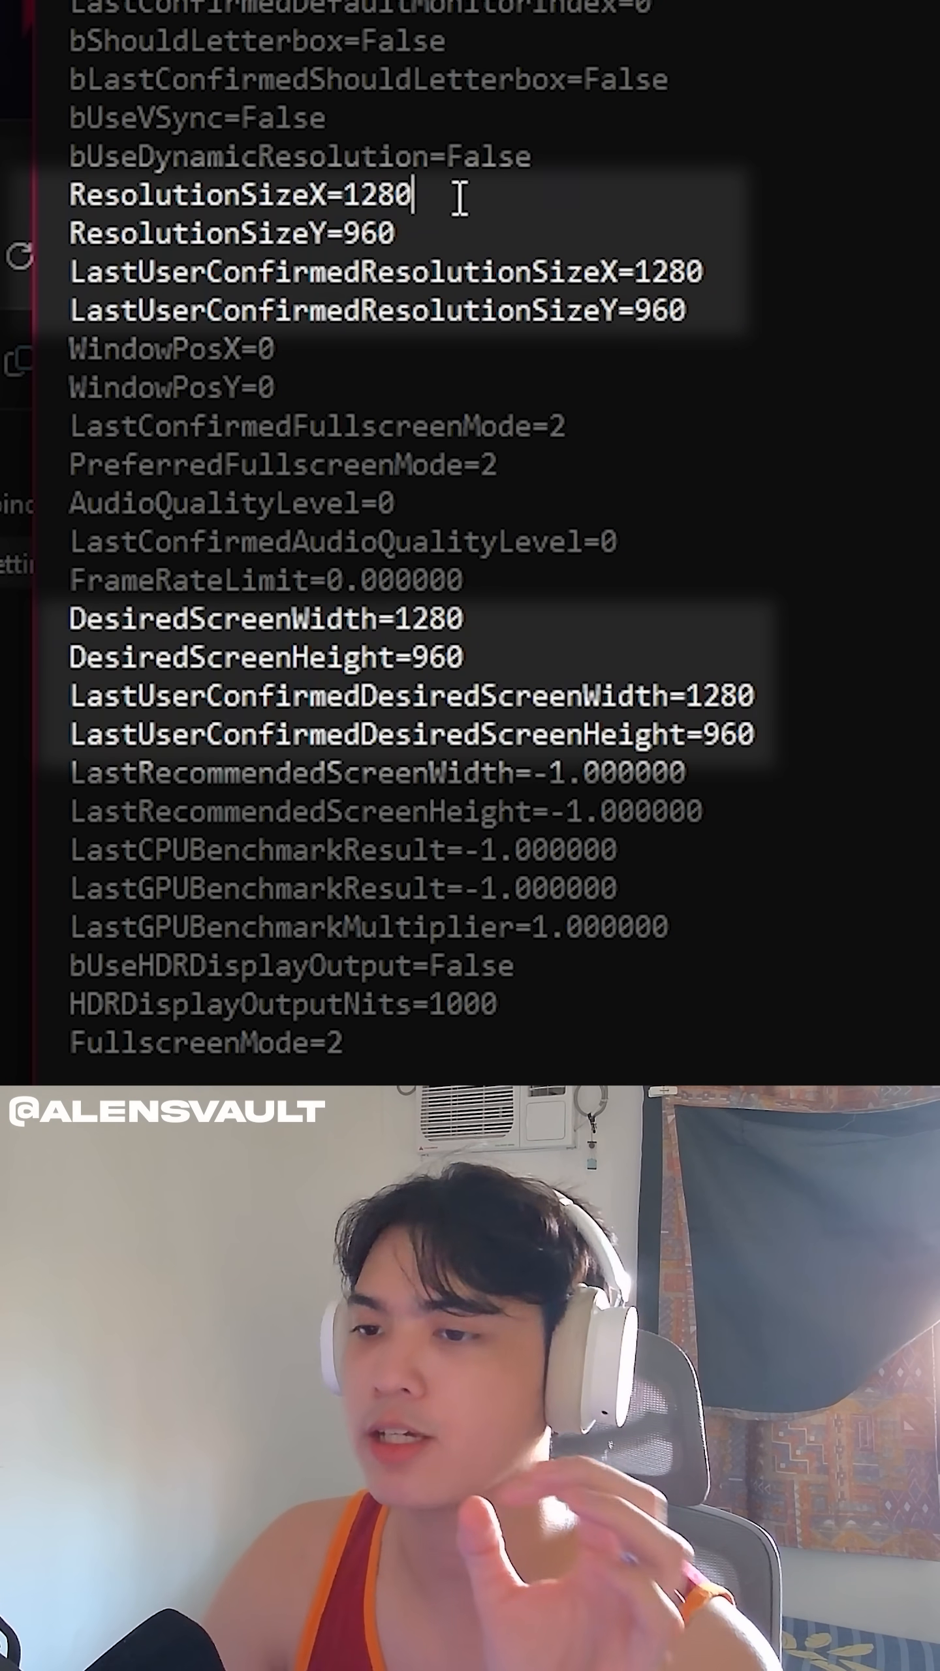
{"action": "left_click_drag", "start_coordinate": [69, 272], "coordinate": [688, 311]}
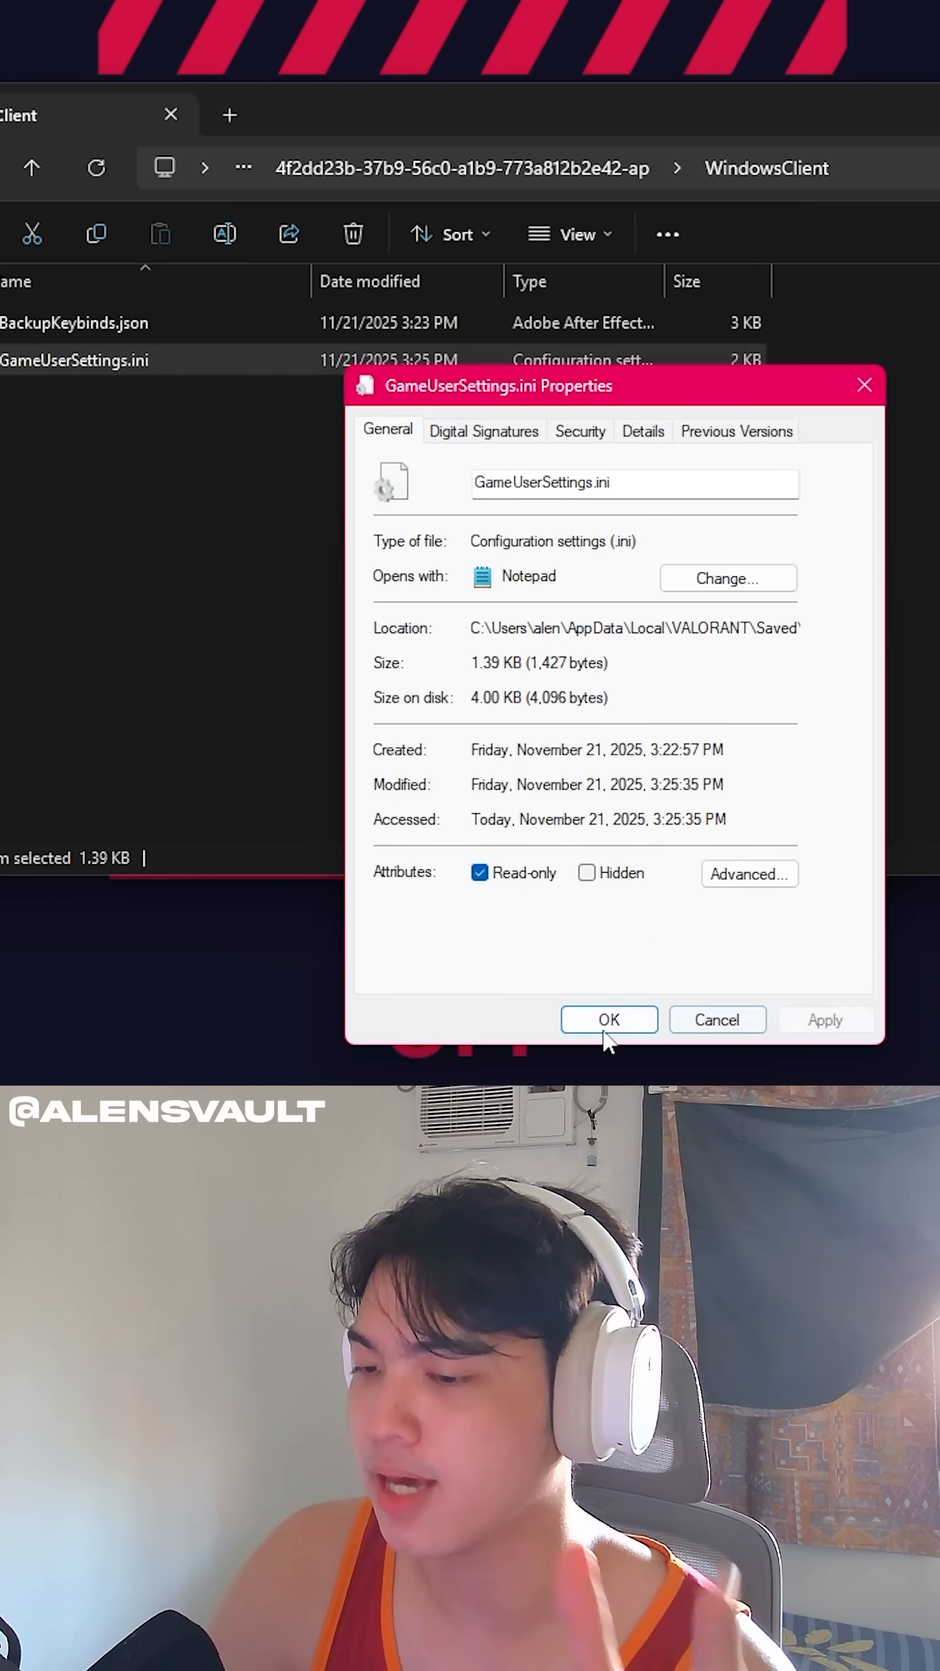
Confirm Read-only in GameUserSettings.ini's Properties with OK.
{"action": "left_click", "coordinate": [608, 1020]}
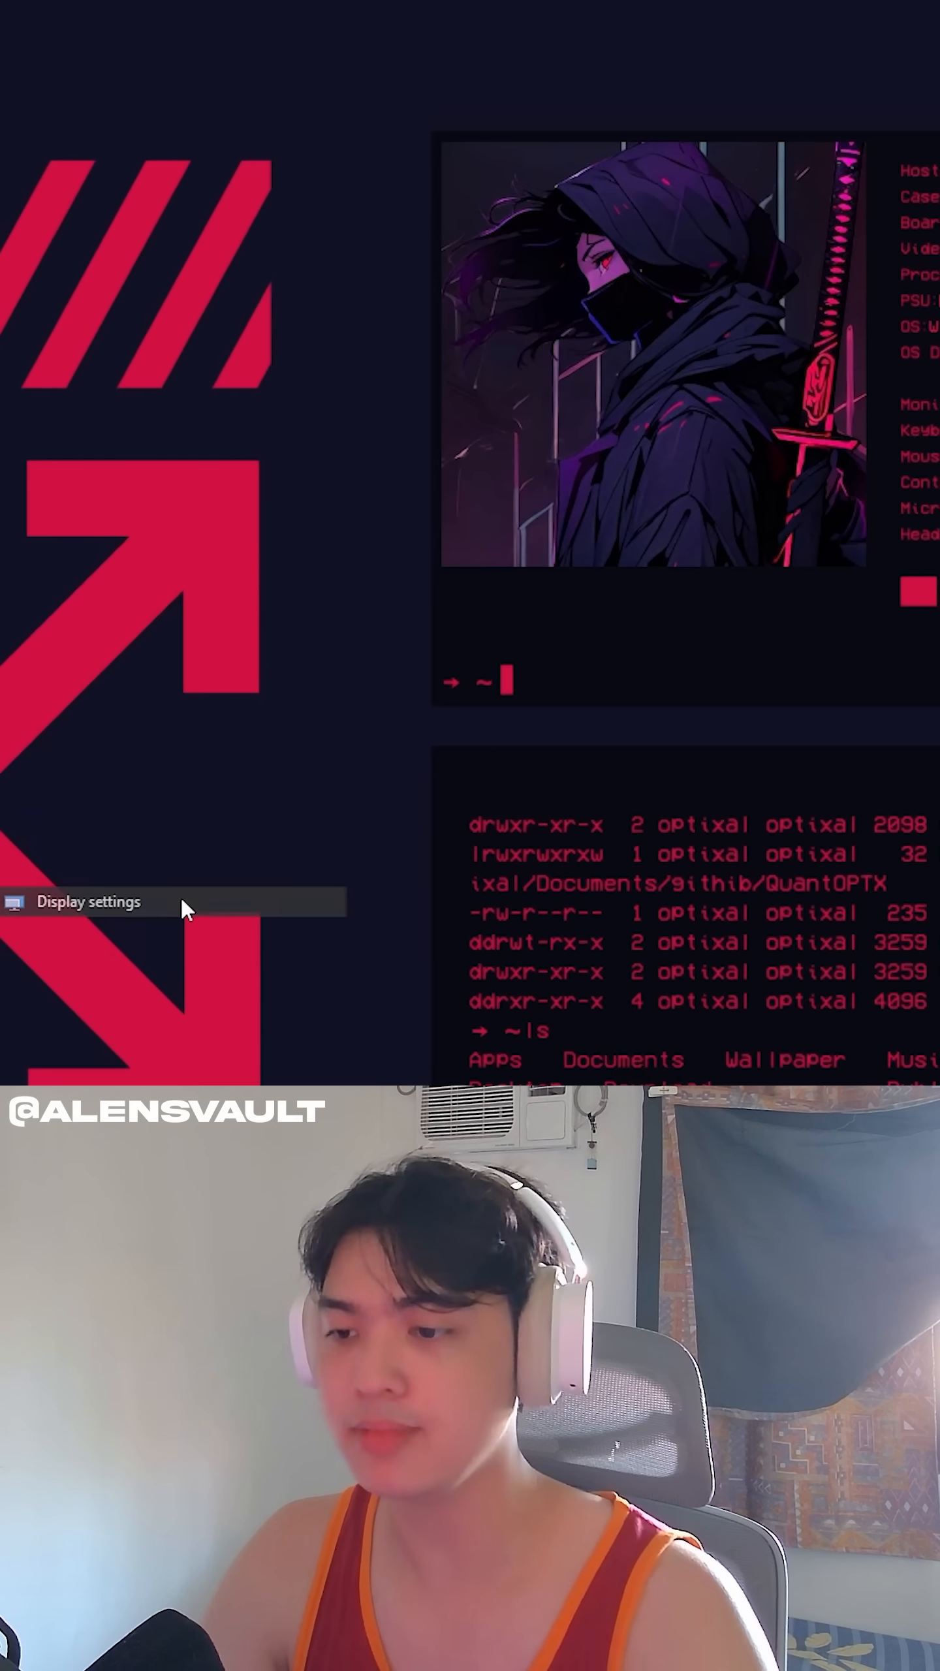
Expand the Display resolution dropdown in Display settings, currently 2560 × 1440.
{"action": "left_click", "coordinate": [87, 901]}
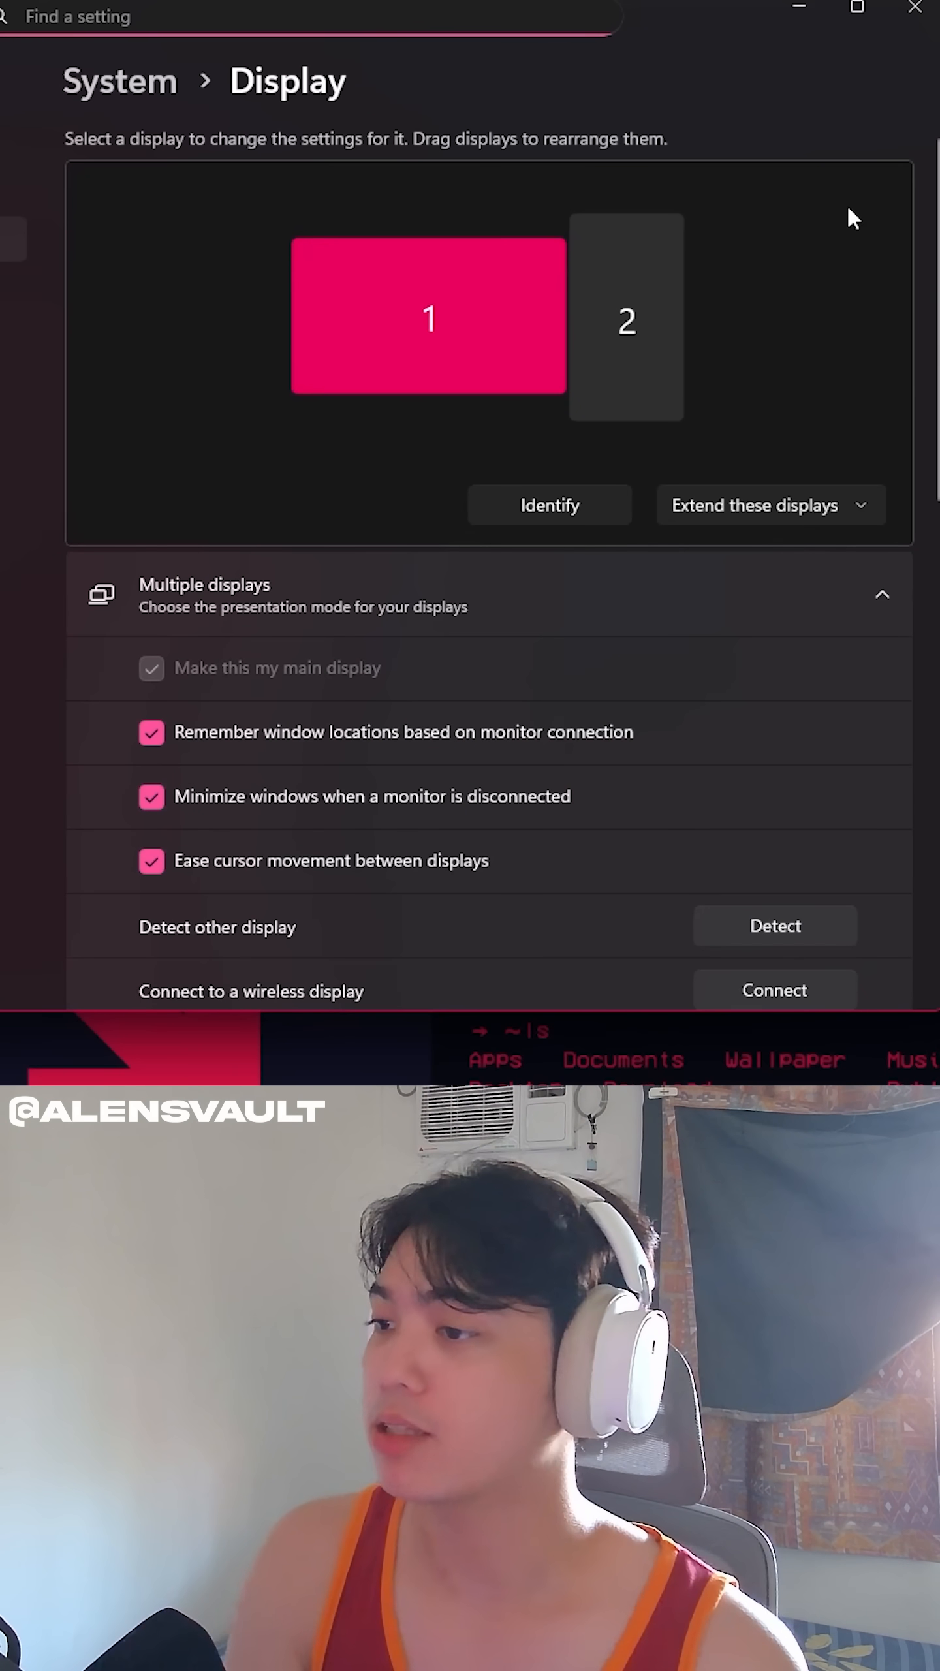
{"action": "scroll", "scroll_direction": "down", "scroll_amount": 3}
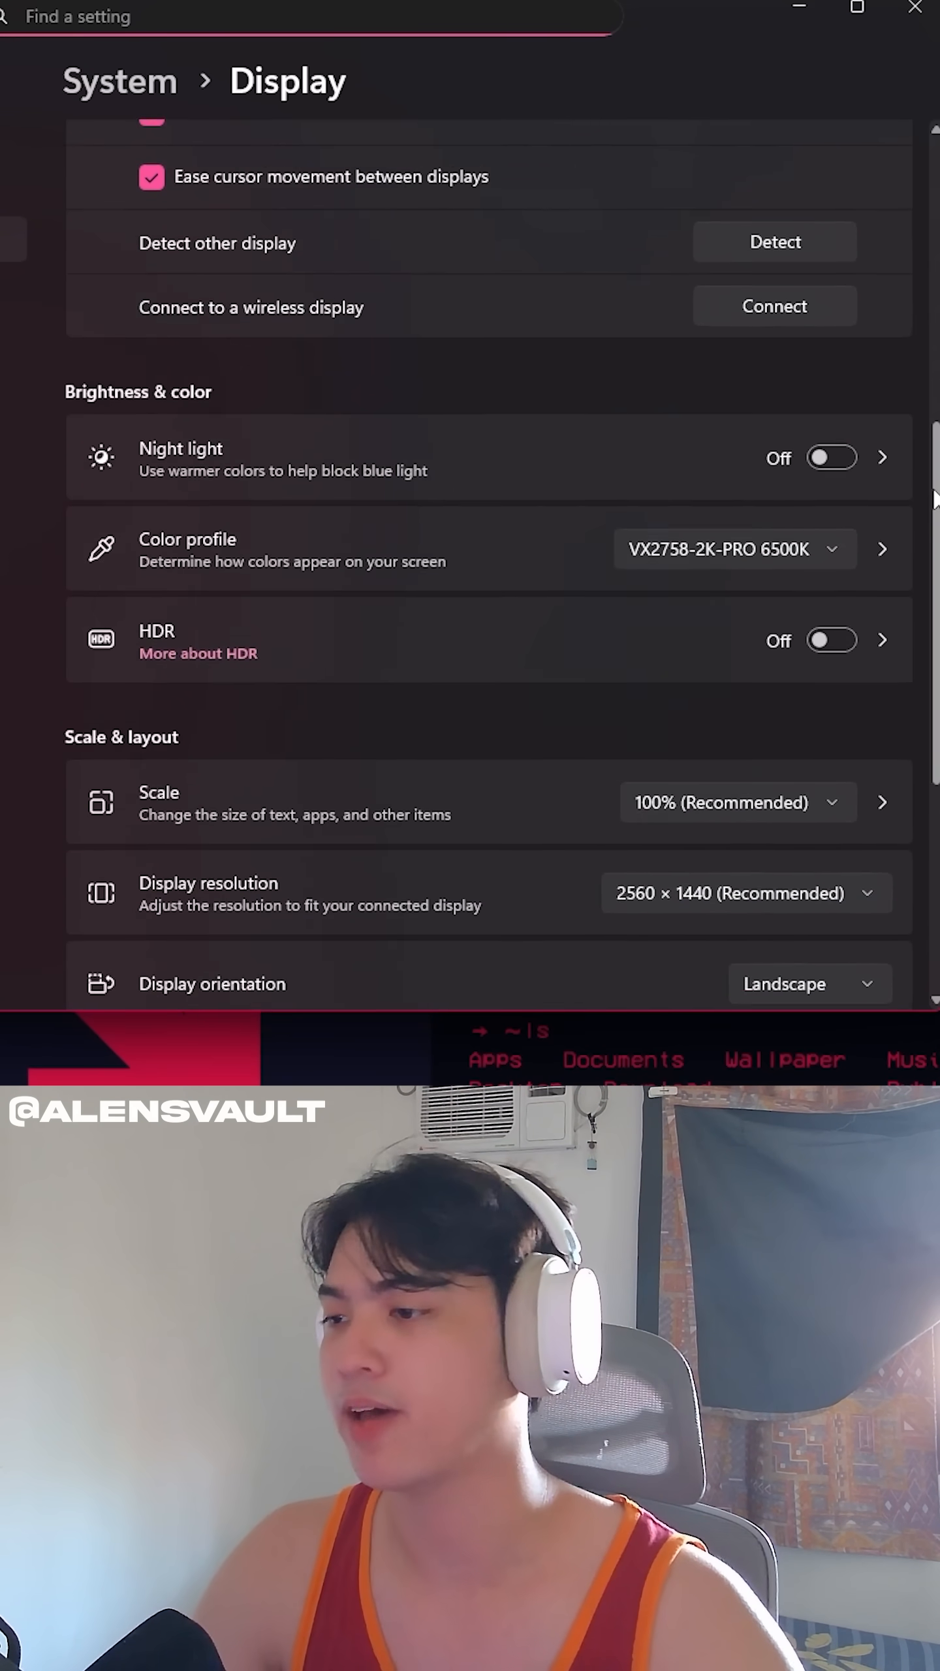
{"action": "left_click", "coordinate": [744, 894]}
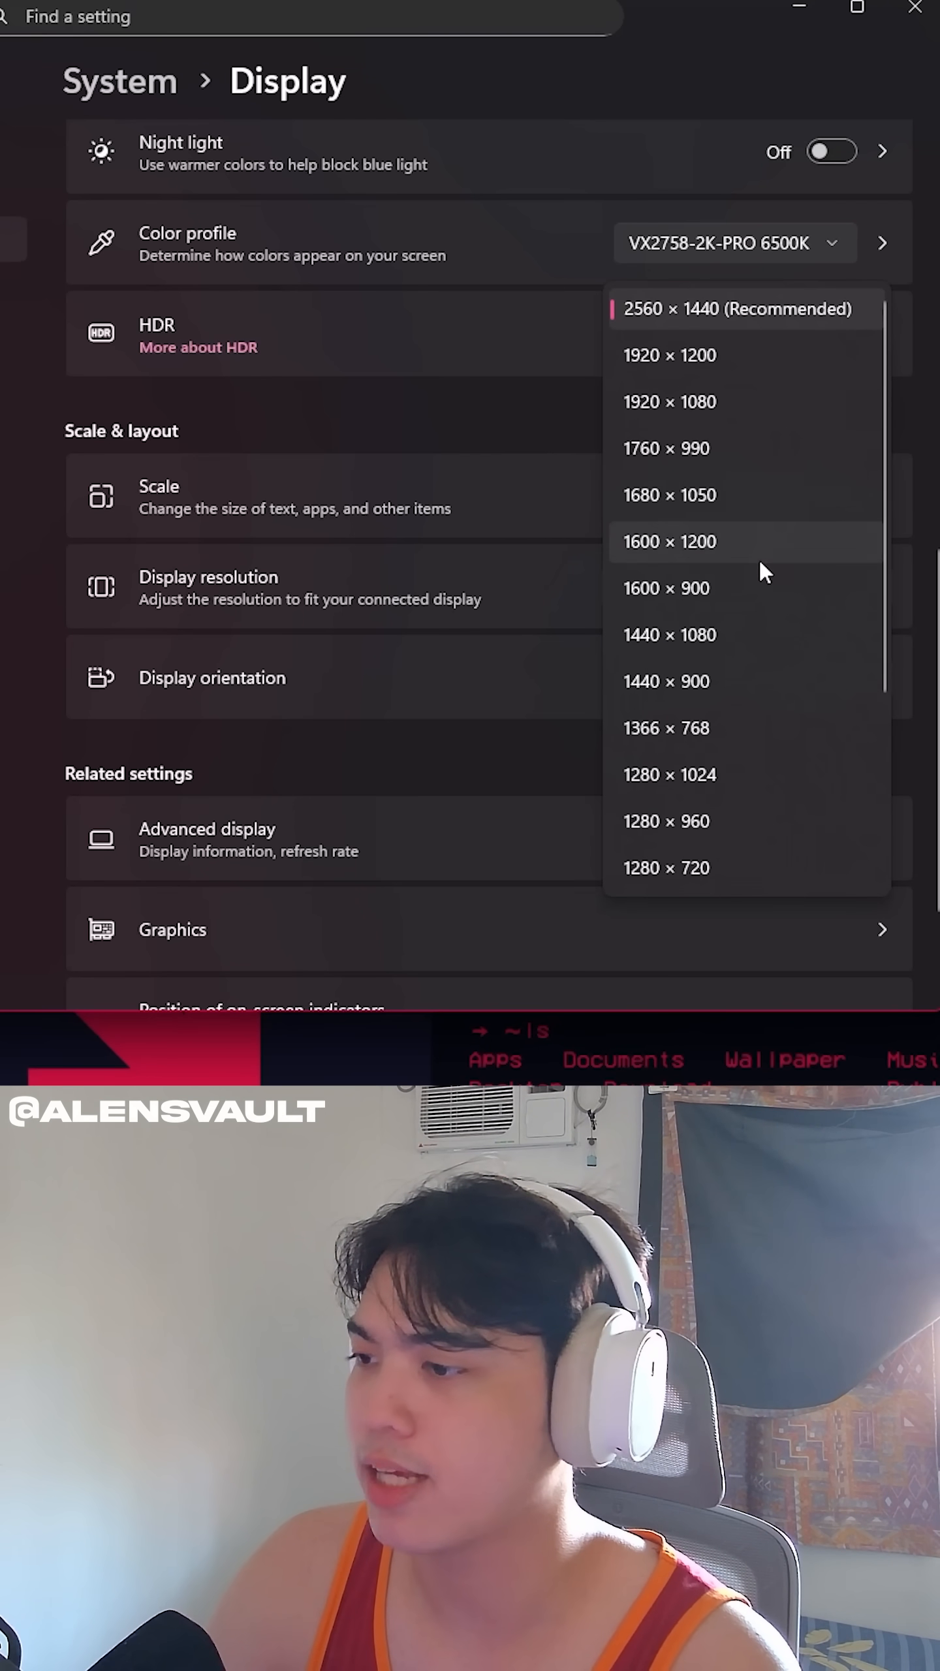